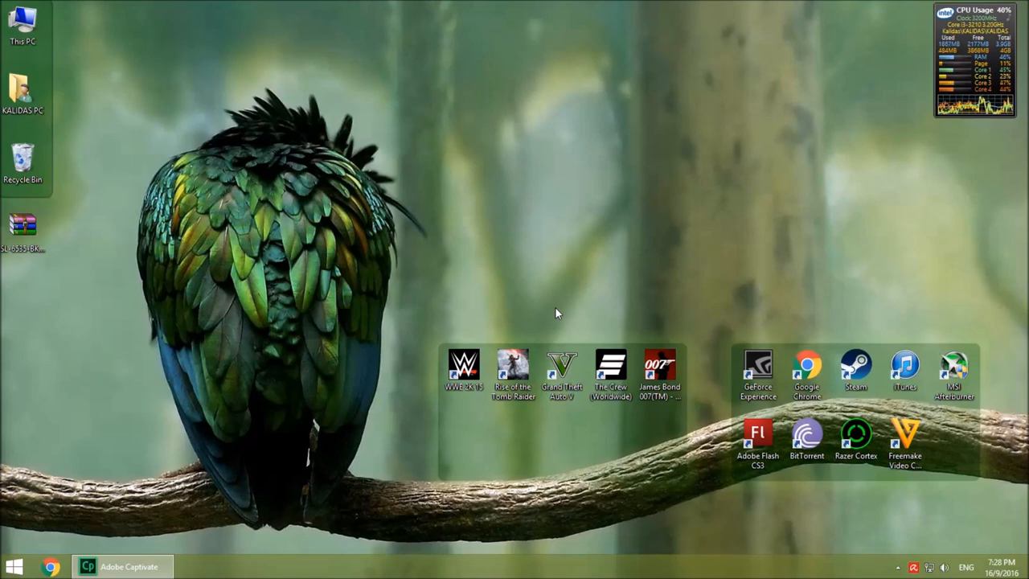
Launch Control Panel from the Windows Start menu
click(561, 370)
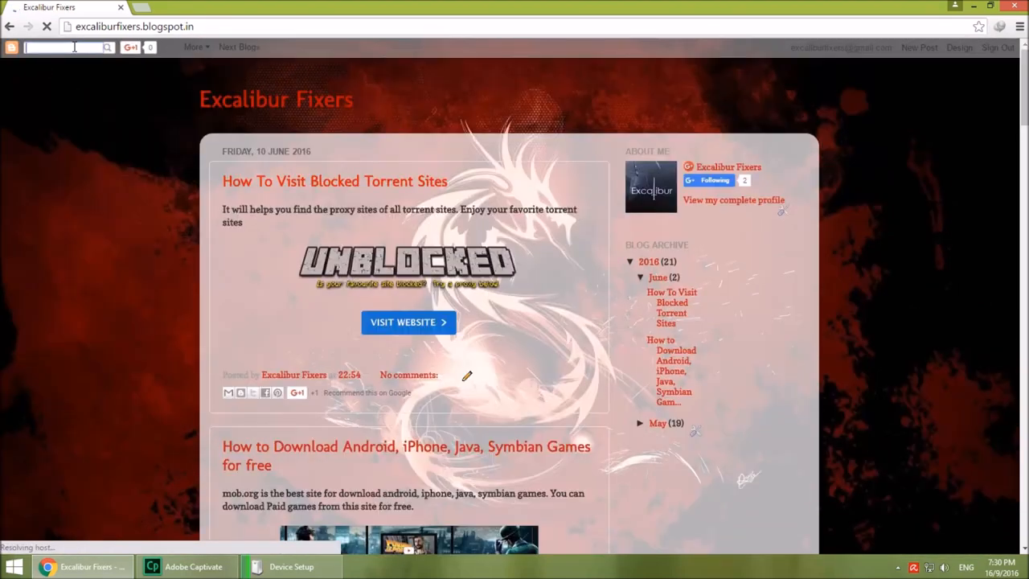
Search the blog for 'gamepad driver' and download the wired vibration gamepad driver
text(gamepad driver)
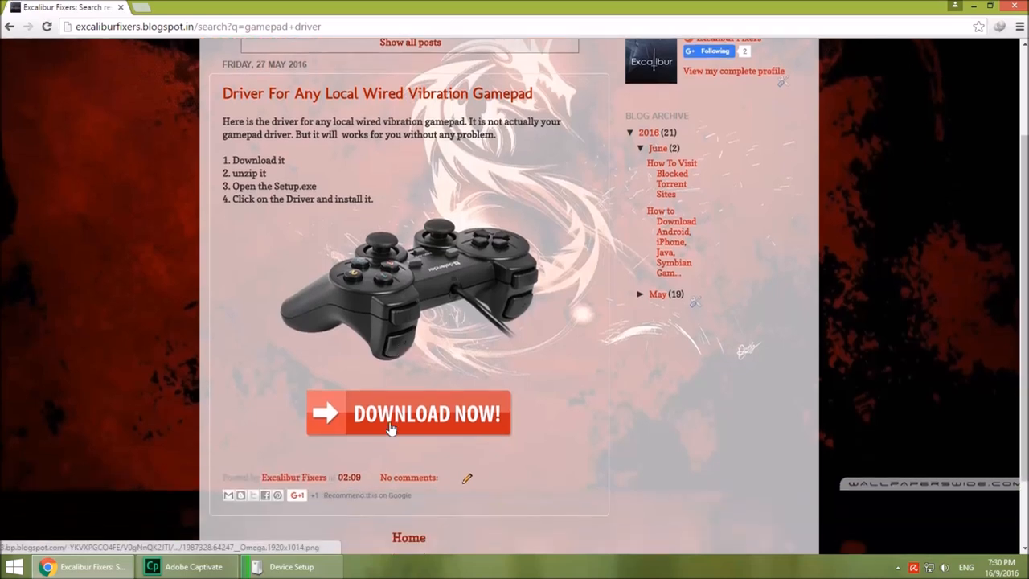
click(408, 413)
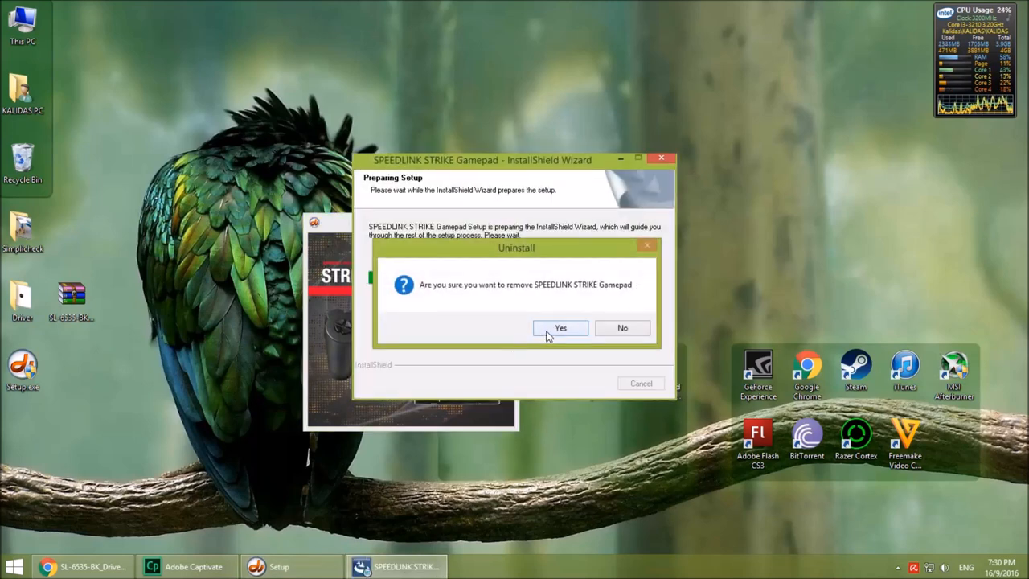
Confirm Yes to uninstall the existing SPEEDLINK STRIKE Gamepad driver
click(561, 328)
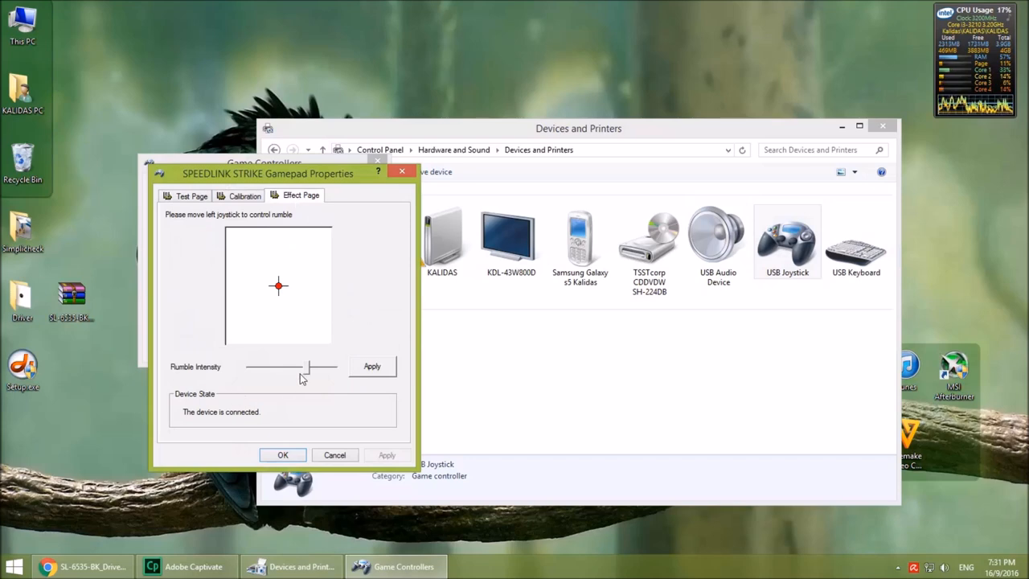
Adjust Rumble Intensity on the SPEEDLINK STRIKE Gamepad's Effect Page to test vibration
click(283, 455)
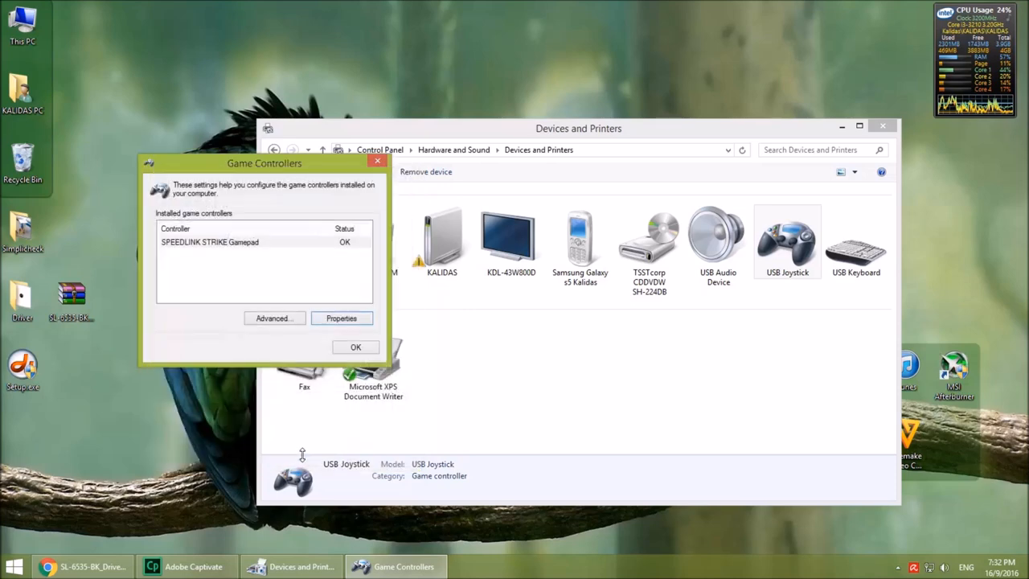